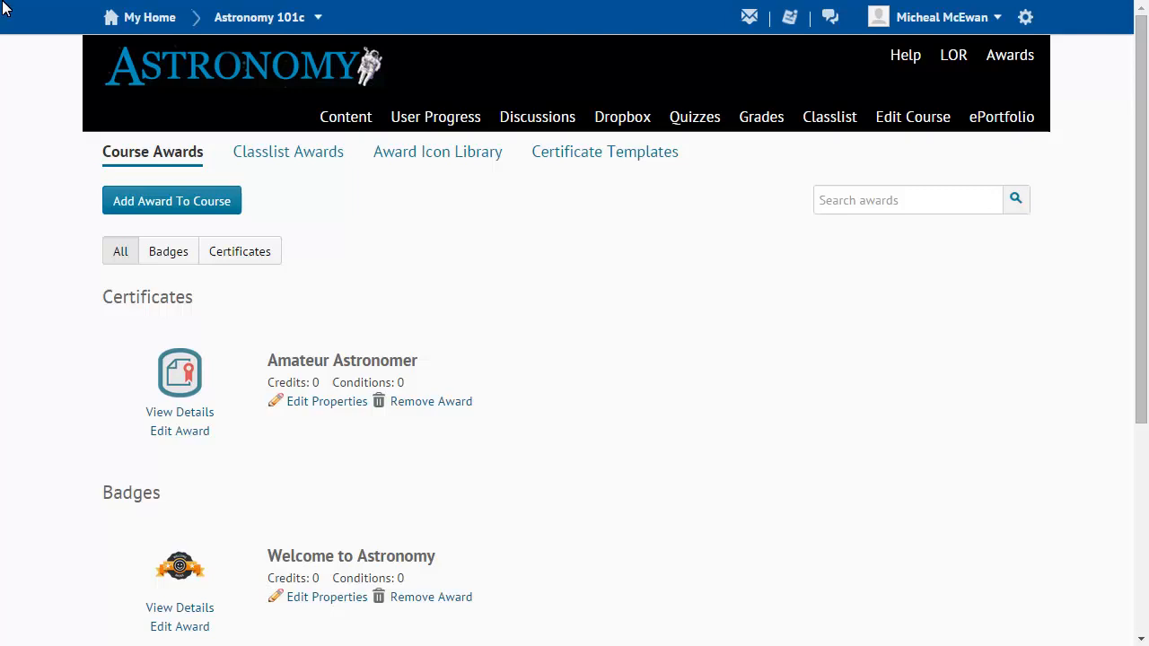
{"action": "mouse_move", "coordinate": [819, 141]}
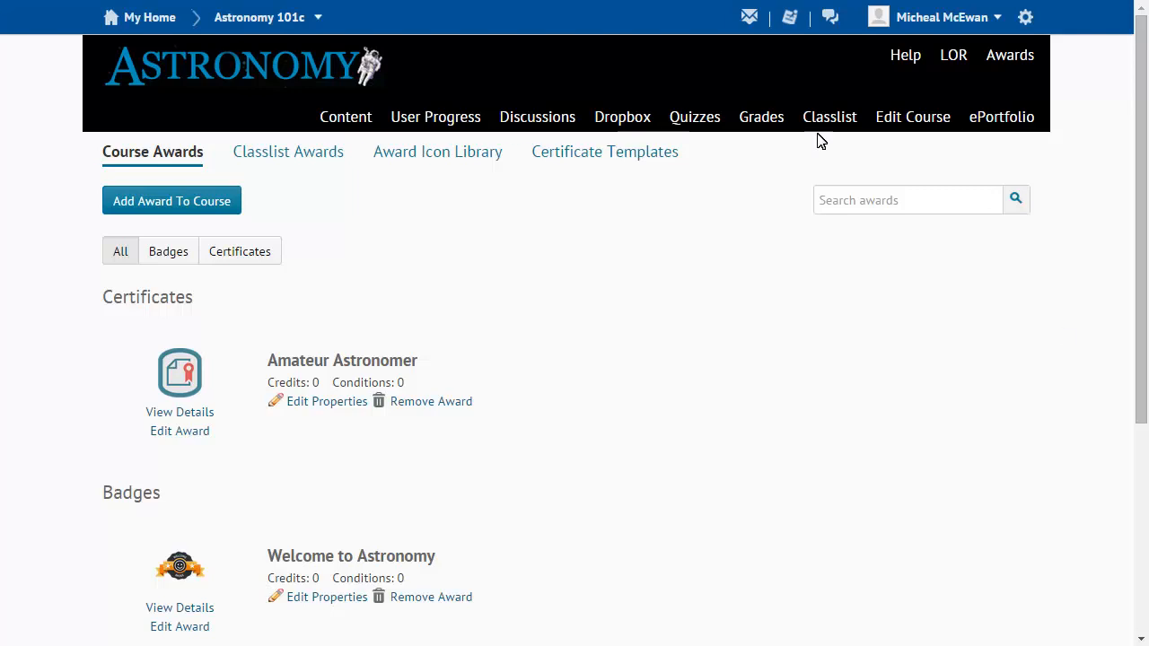
Step: Scroll down the Course Awards page to show all three badges, including Welcome to Astronomy
{"action": "scroll", "scroll_direction": "down", "scroll_amount": 3}
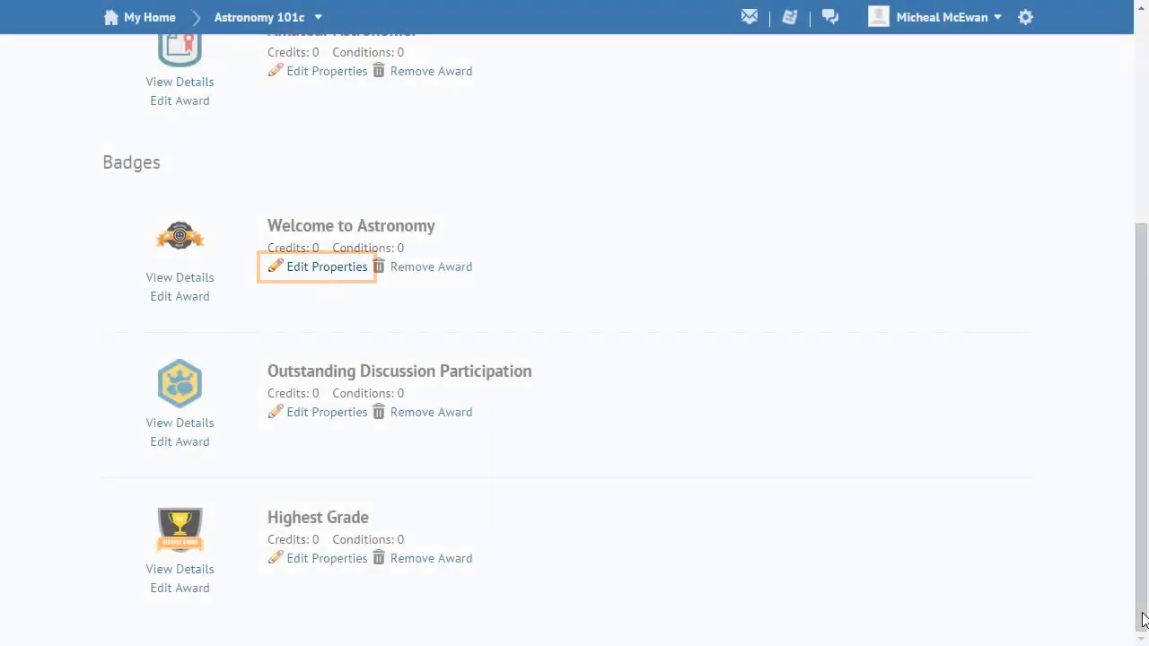
Step: Edit the Welcome to Astronomy badge's properties and begin creating a release condition
{"action": "left_click", "coordinate": [326, 267]}
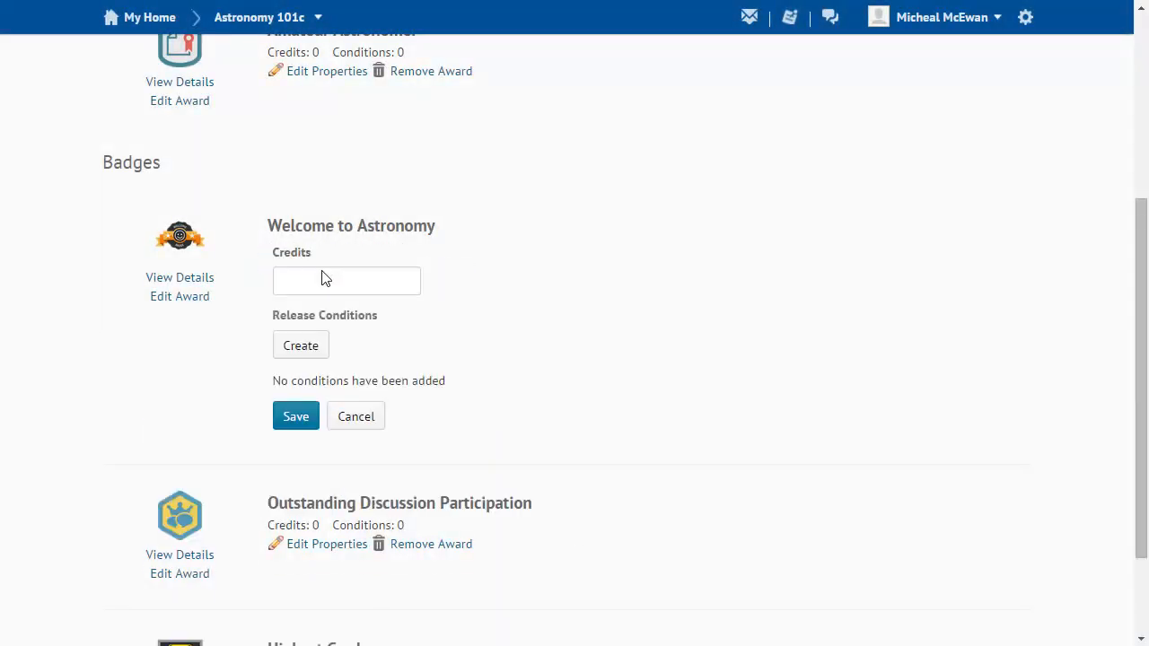
{"action": "left_click", "coordinate": [301, 345]}
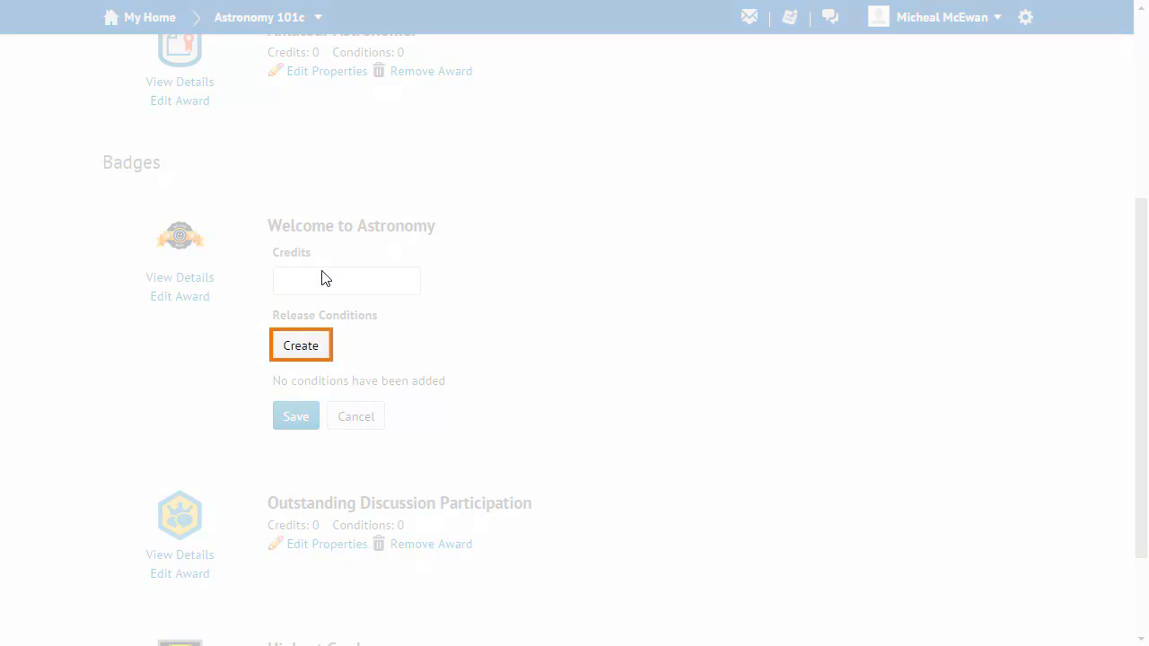
{"action": "left_click", "coordinate": [300, 345]}
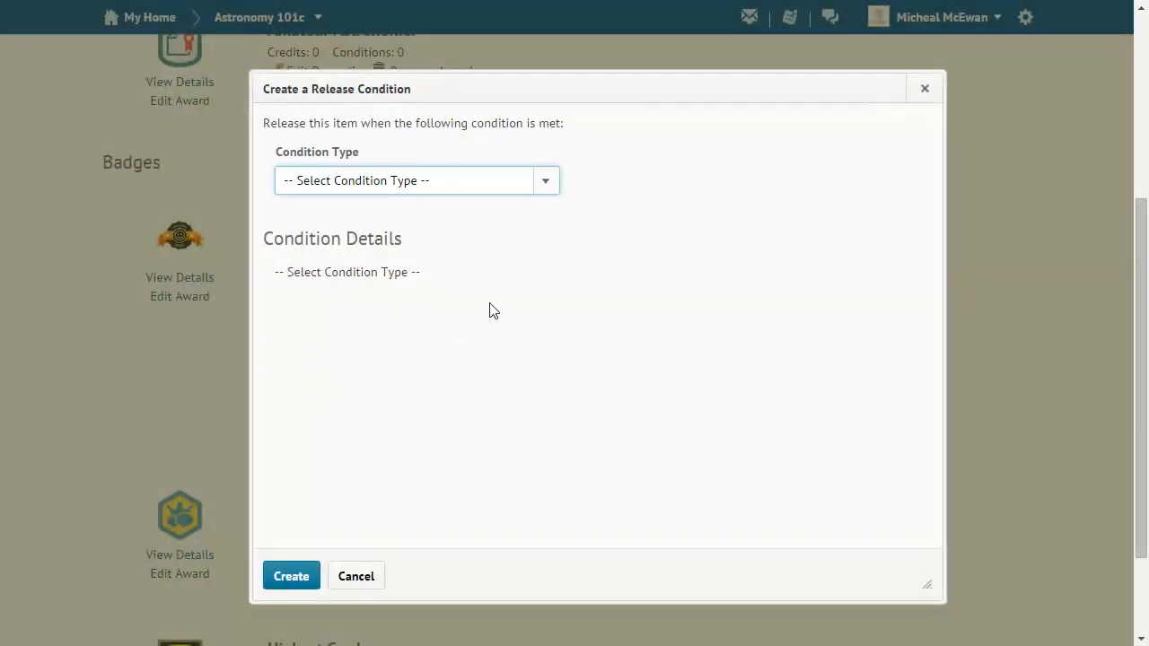
Step: Choose Org Unit Enrollment as the release condition type
{"action": "left_click", "coordinate": [545, 181]}
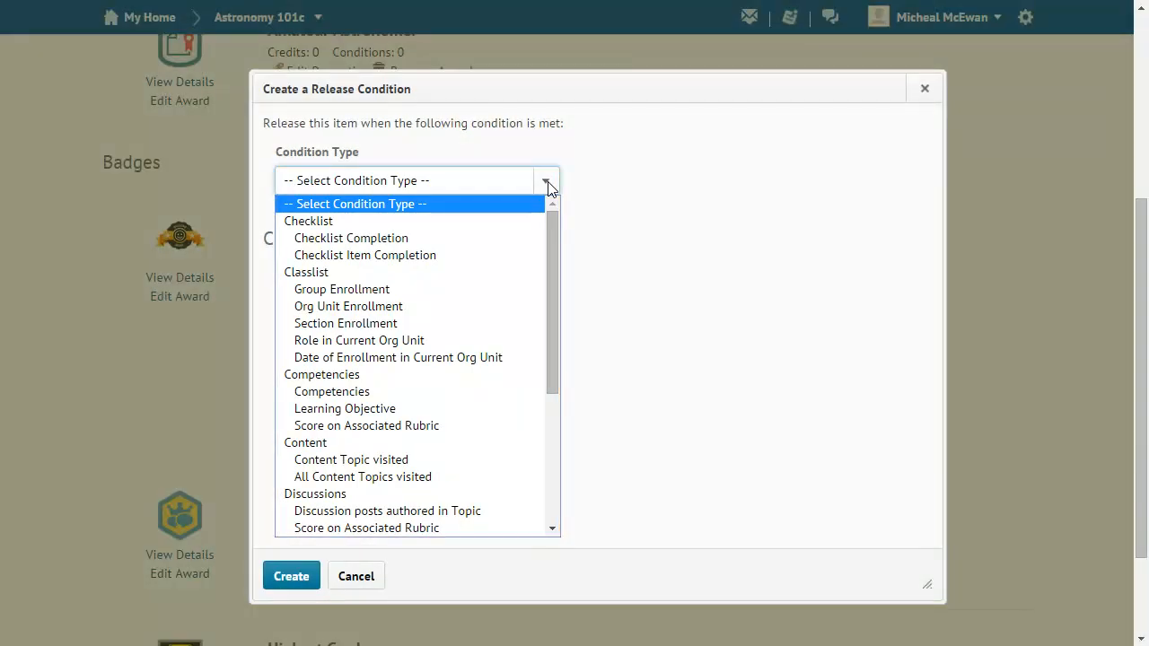
{"action": "mouse_move", "coordinate": [330, 297]}
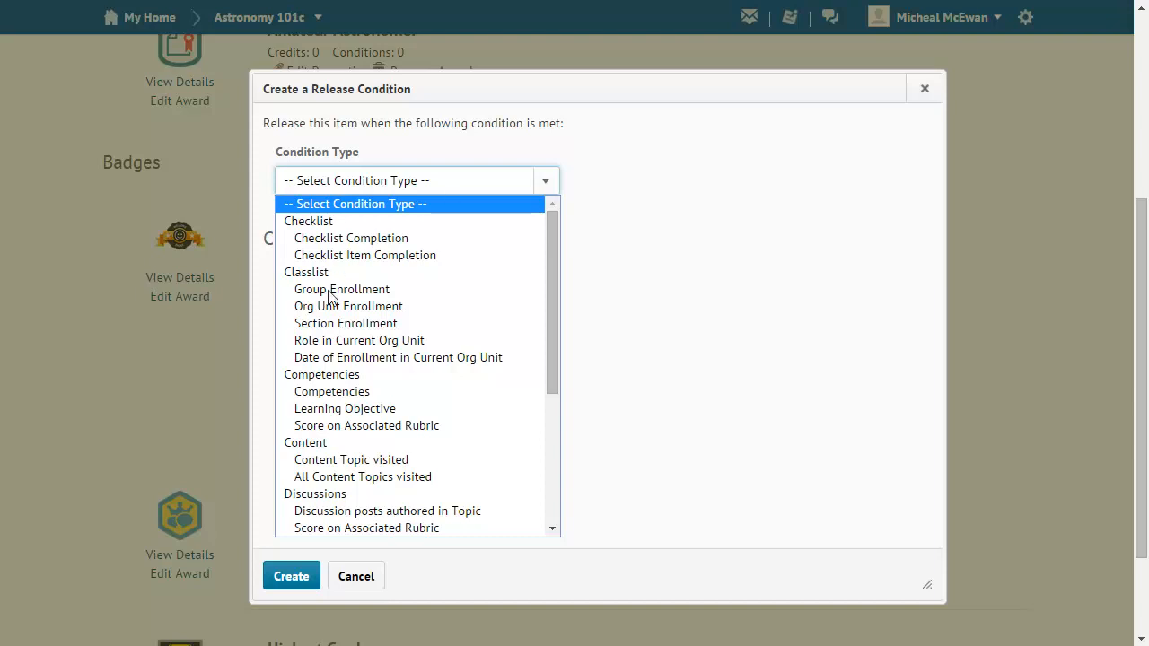
{"action": "left_click", "coordinate": [348, 307]}
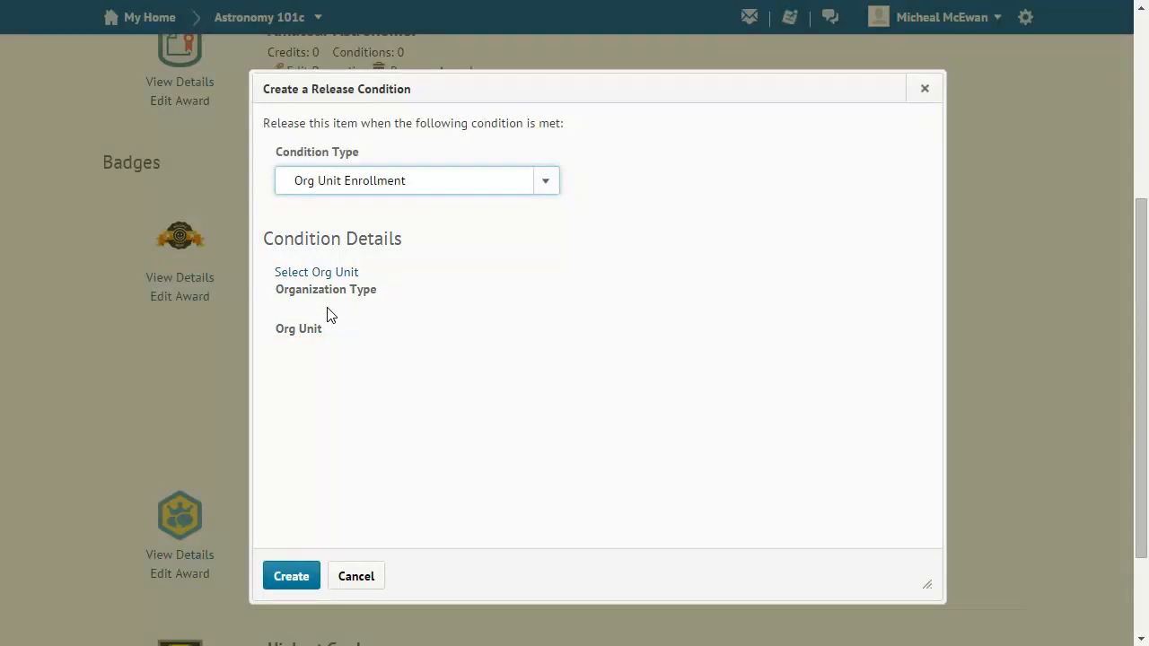
{"action": "left_click", "coordinate": [316, 272]}
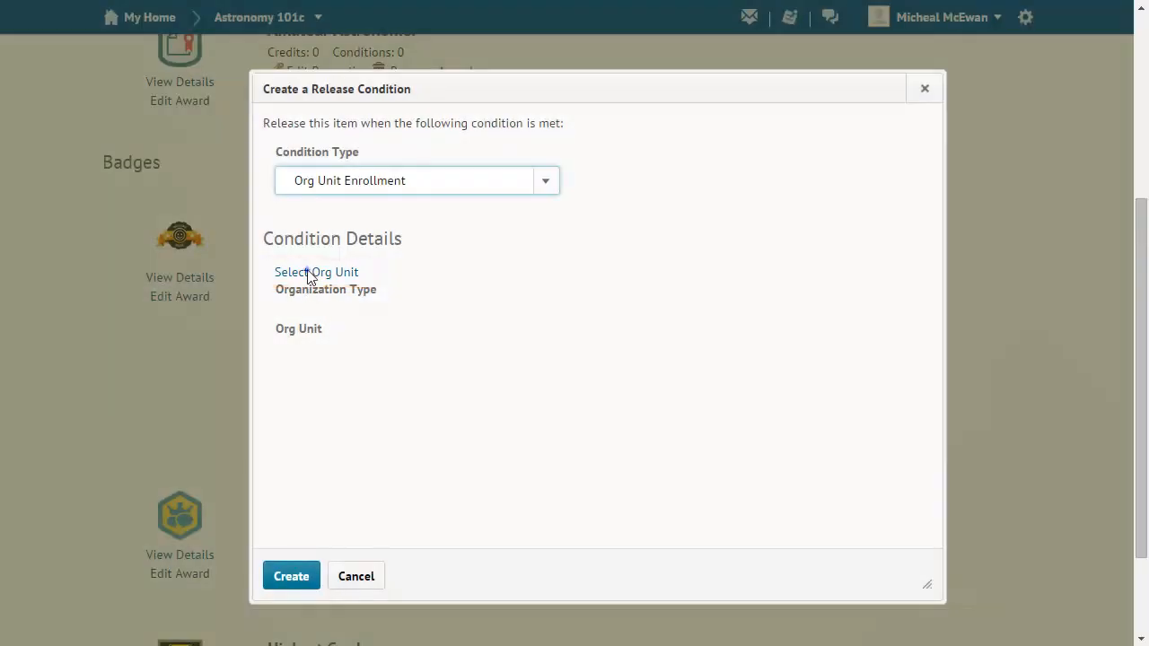
Step: Select and insert Astronomy 101c as the condition's org unit
{"action": "left_click", "coordinate": [316, 271]}
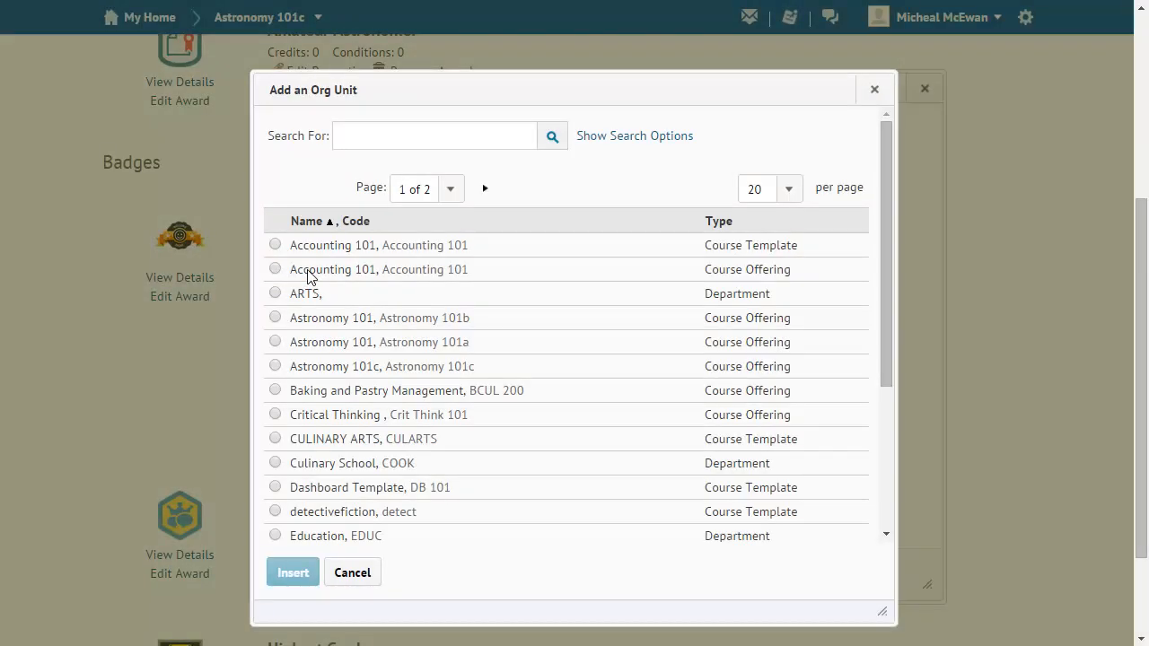
{"action": "left_click", "coordinate": [274, 366]}
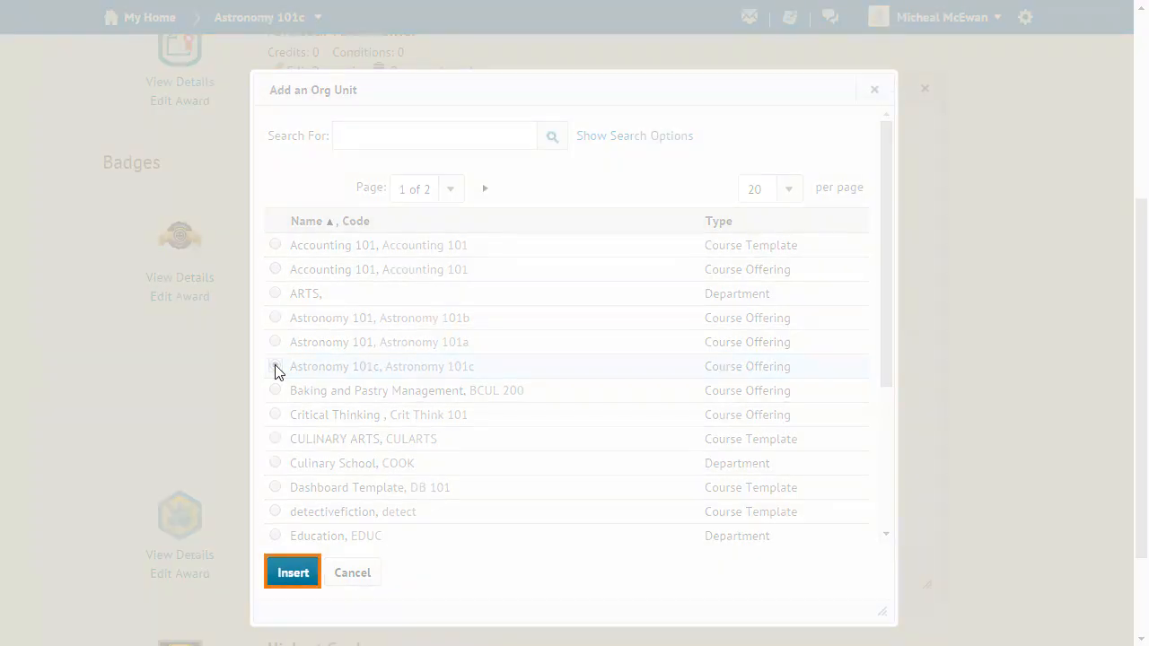
{"action": "left_click", "coordinate": [293, 572]}
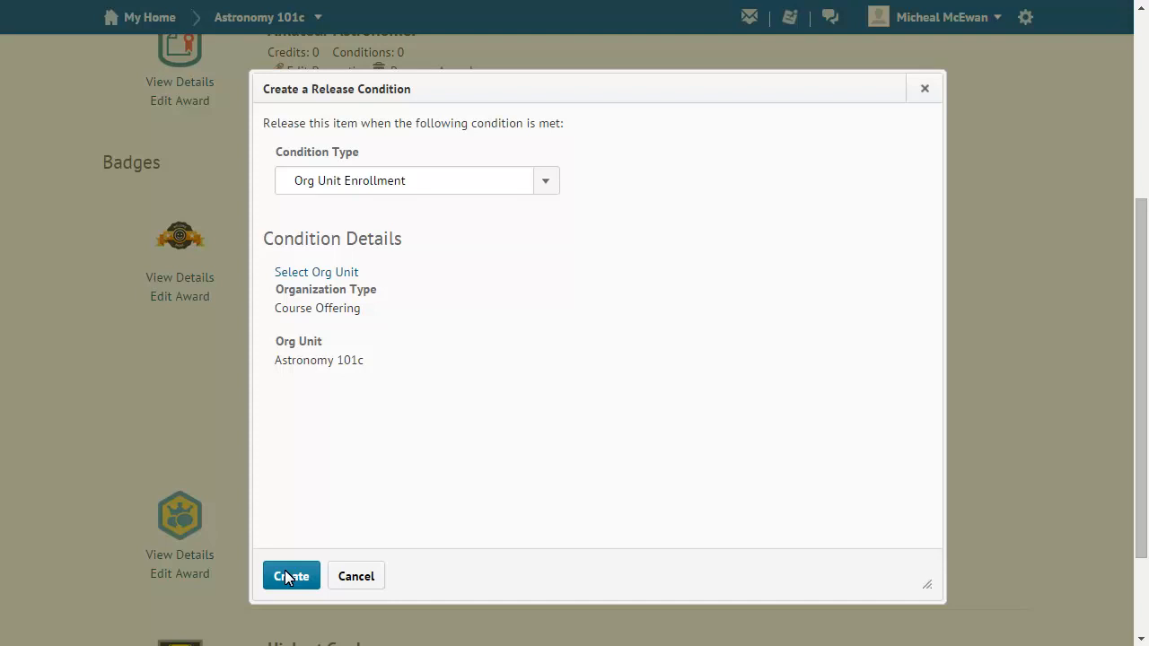
Step: Create the release condition requiring enrollment in Astronomy 101c
{"action": "left_click", "coordinate": [291, 576]}
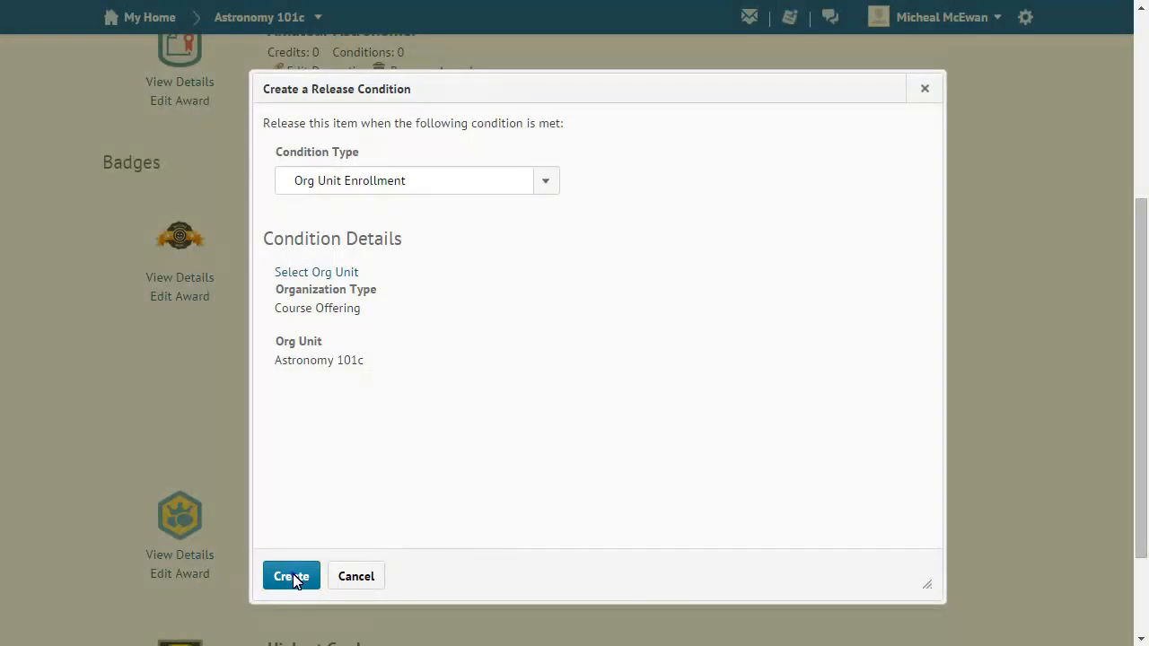
{"action": "left_click", "coordinate": [290, 575]}
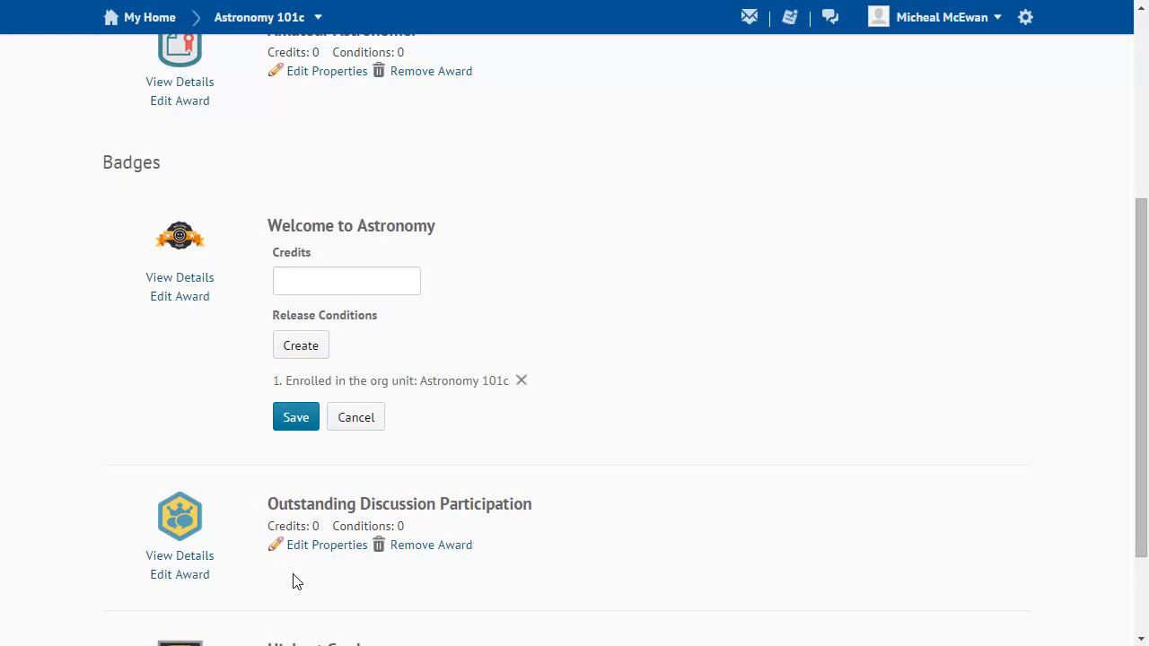
Step: Save the Welcome to Astronomy badge with its Astronomy 101c enrollment condition
{"action": "left_click", "coordinate": [295, 416]}
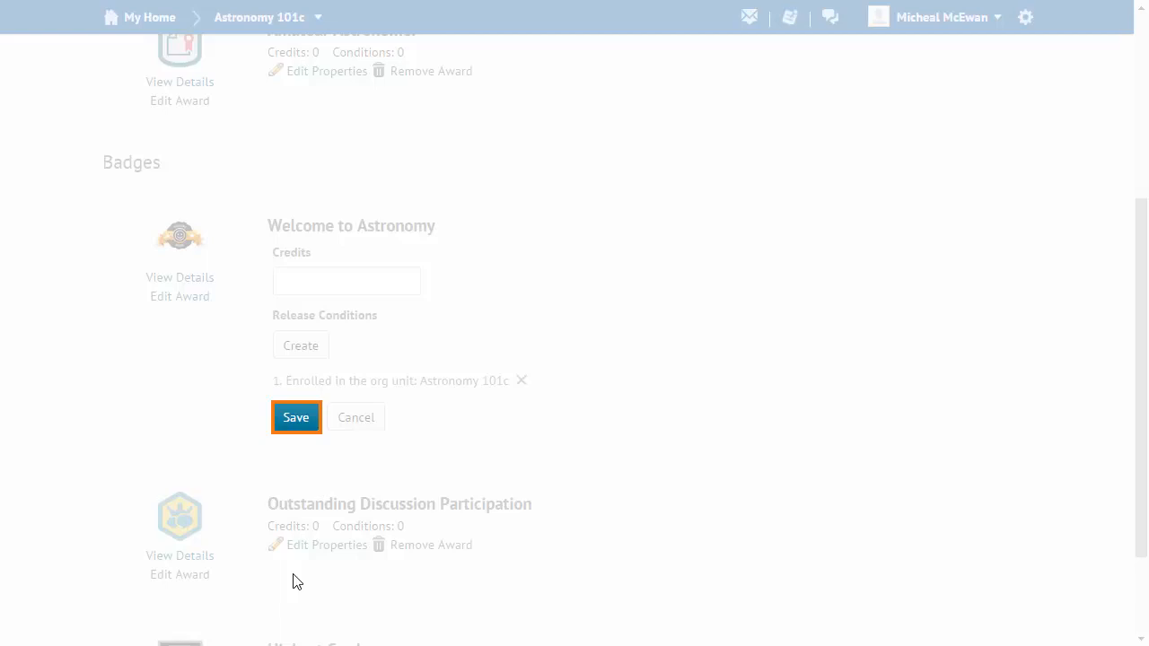
{"action": "left_click", "coordinate": [296, 417]}
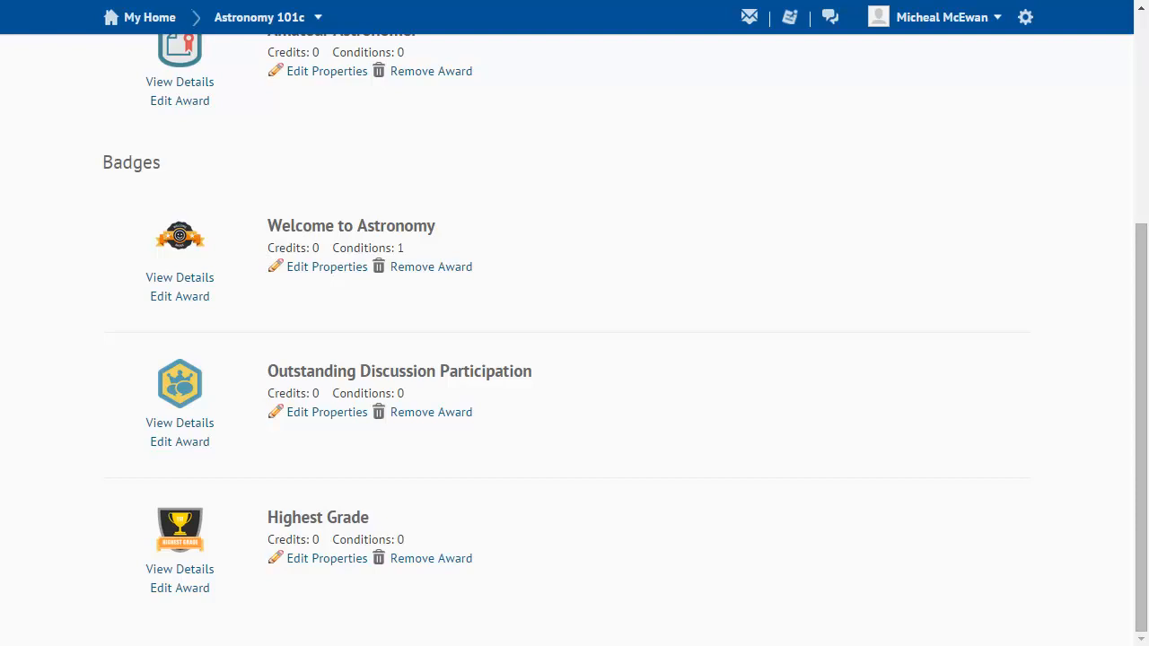
{"action": "left_click", "coordinate": [179, 277]}
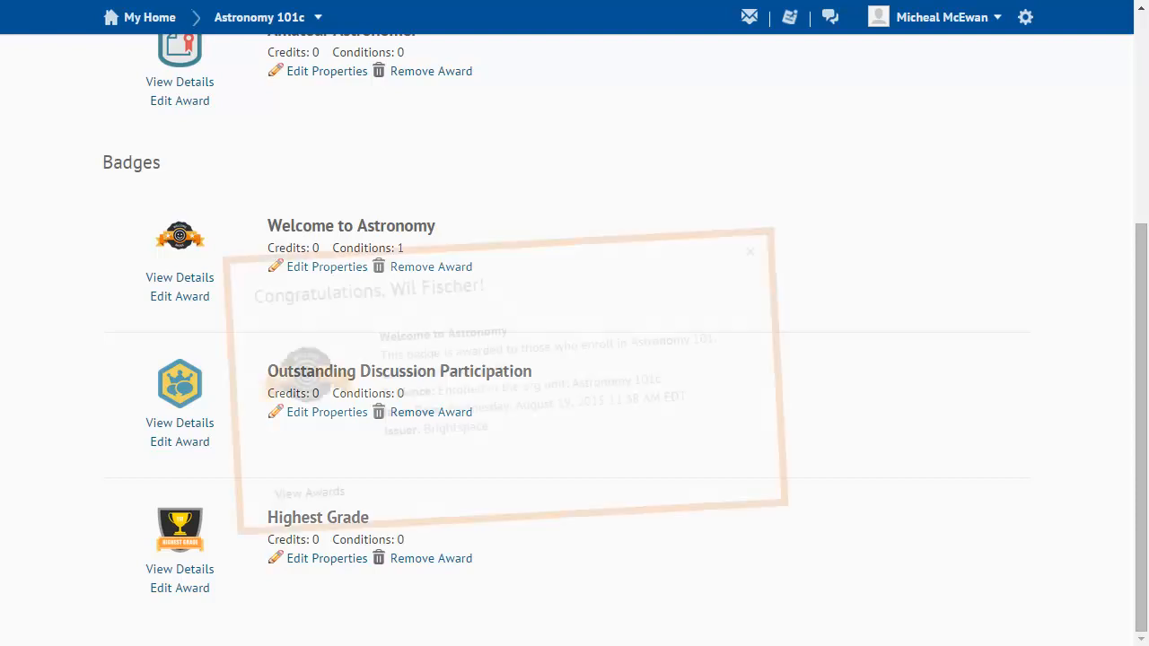